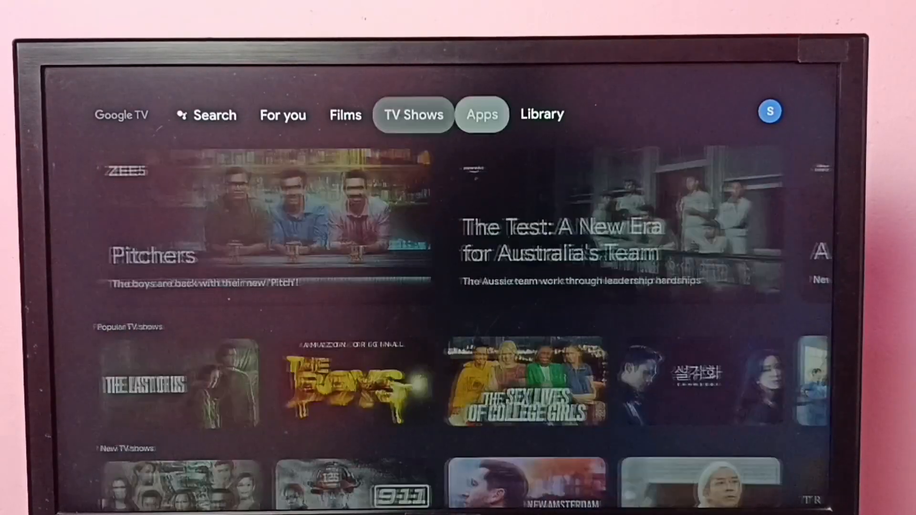
Go from the profile panel into Settings to reach System > About
click(542, 114)
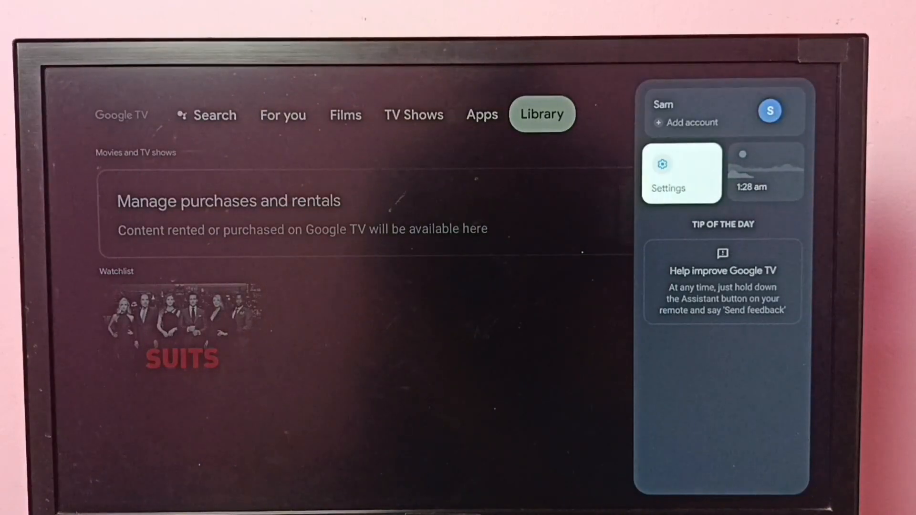
click(681, 173)
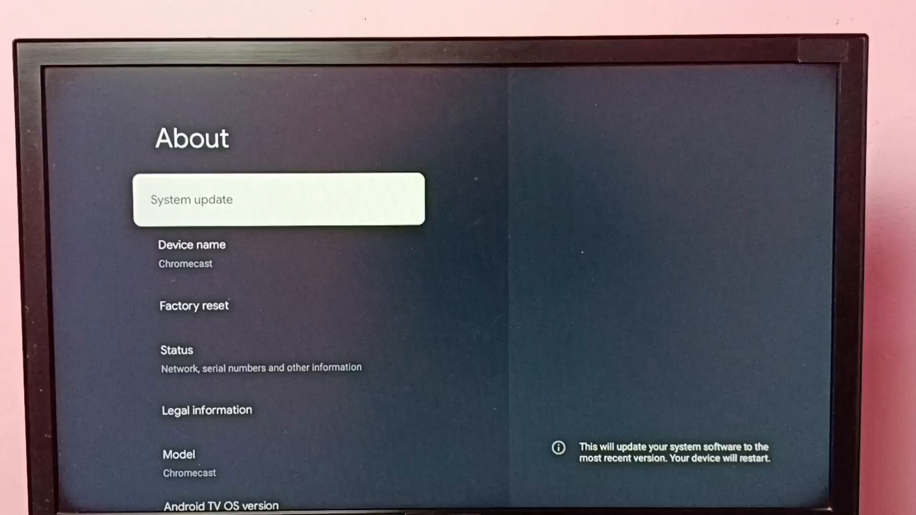
Scroll to Android TV OS build and tap it repeatedly to unlock developer mode
scroll(down, 3)
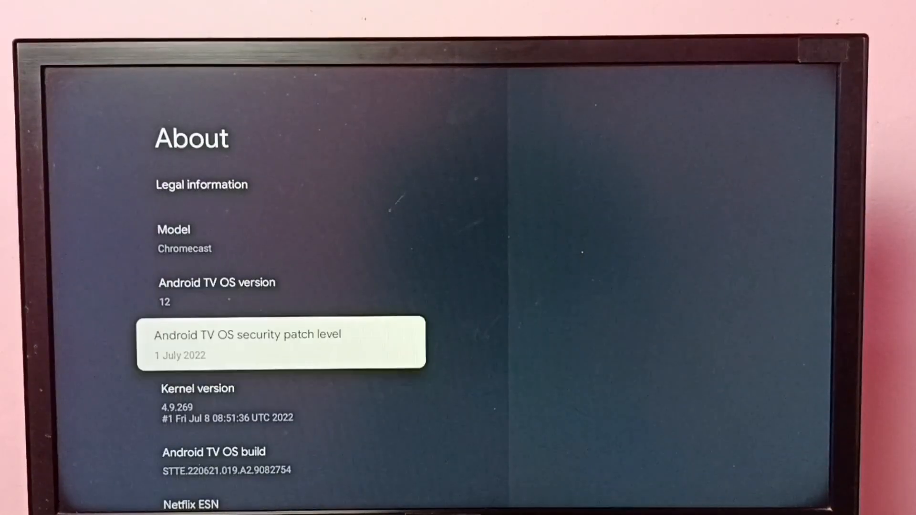
scroll(down, 3)
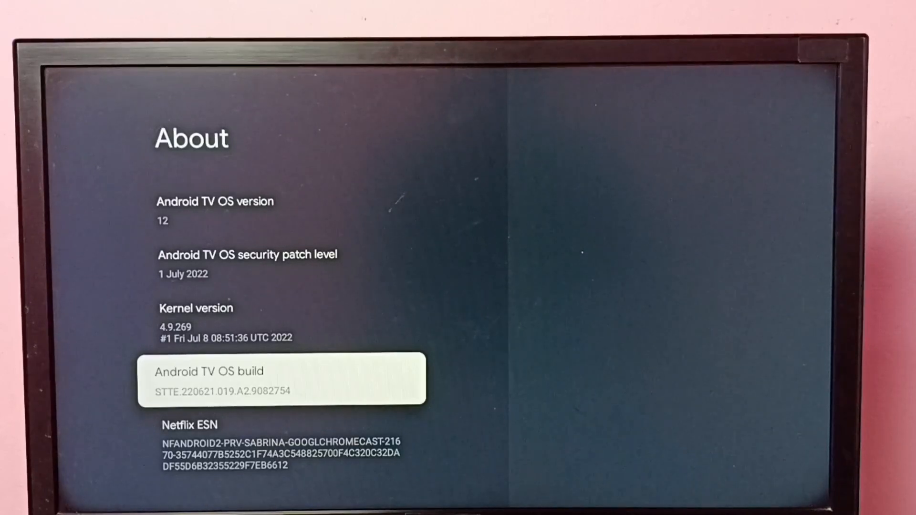
click(282, 381)
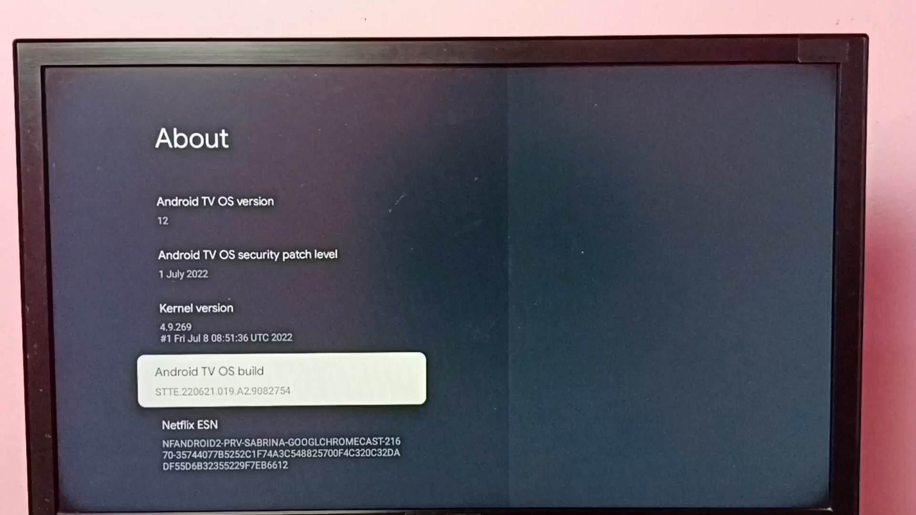
click(283, 380)
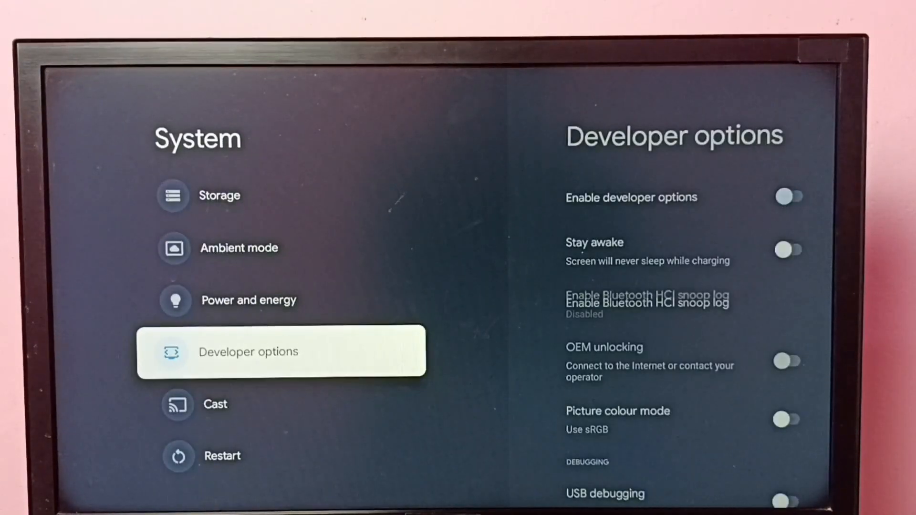
Enable developer options and scroll down to the USB debugging setting
click(787, 197)
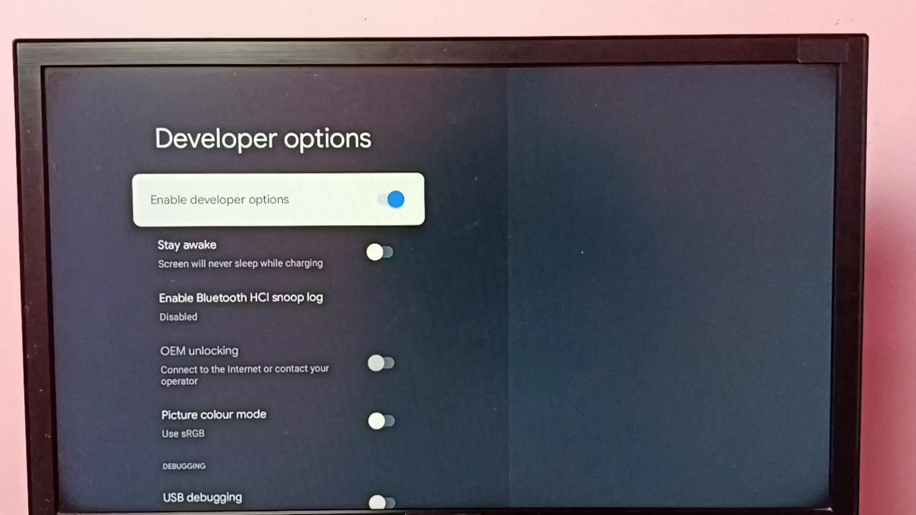
scroll(down, 3)
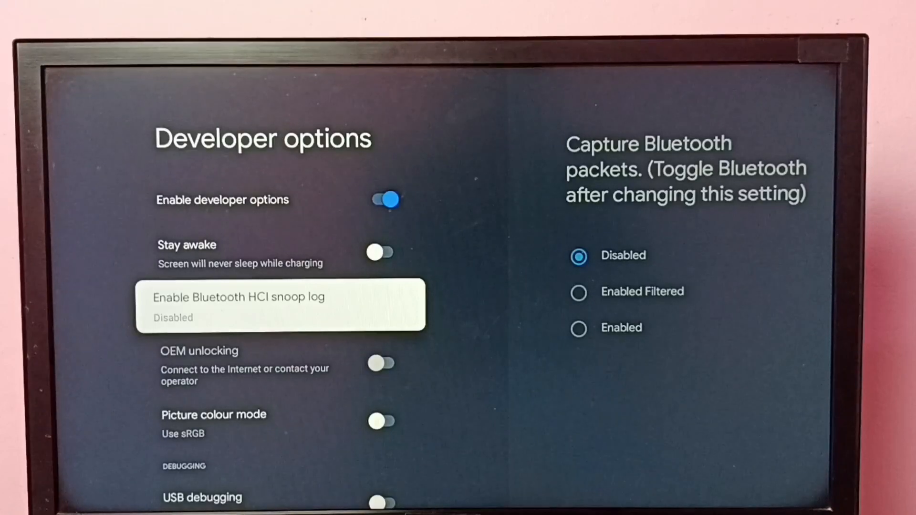
scroll(down, 3)
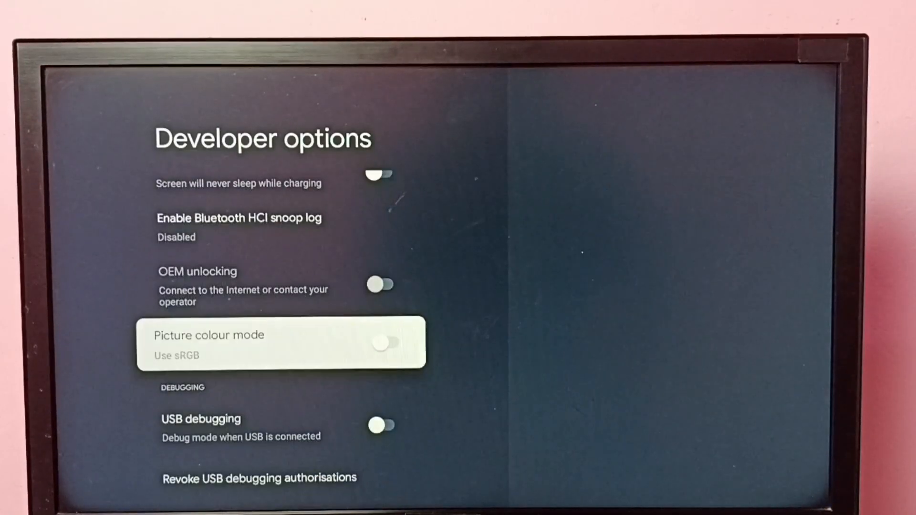
scroll(down, 3)
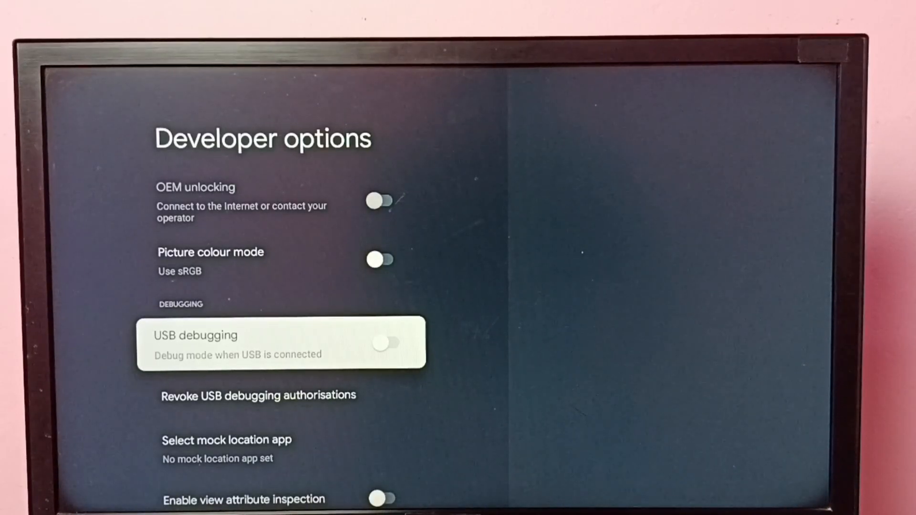
Toggle USB debugging on and confirm the prompt
click(385, 342)
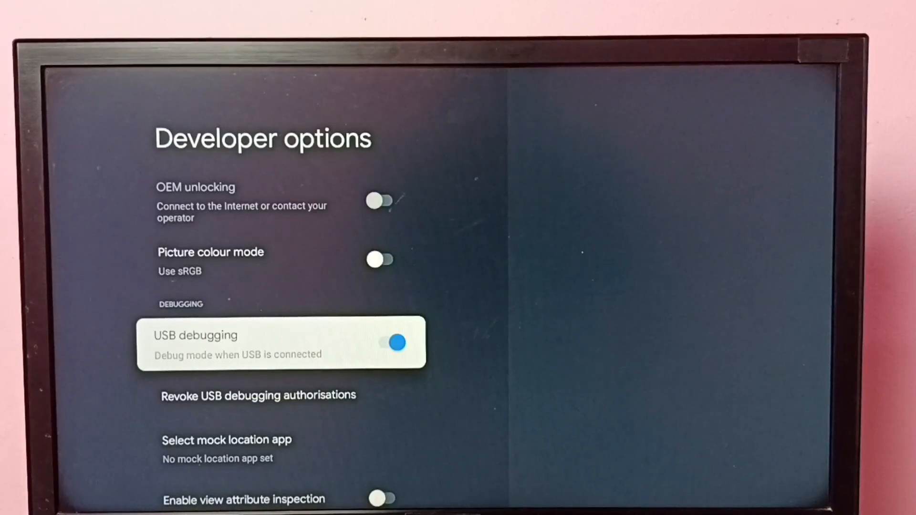
click(390, 343)
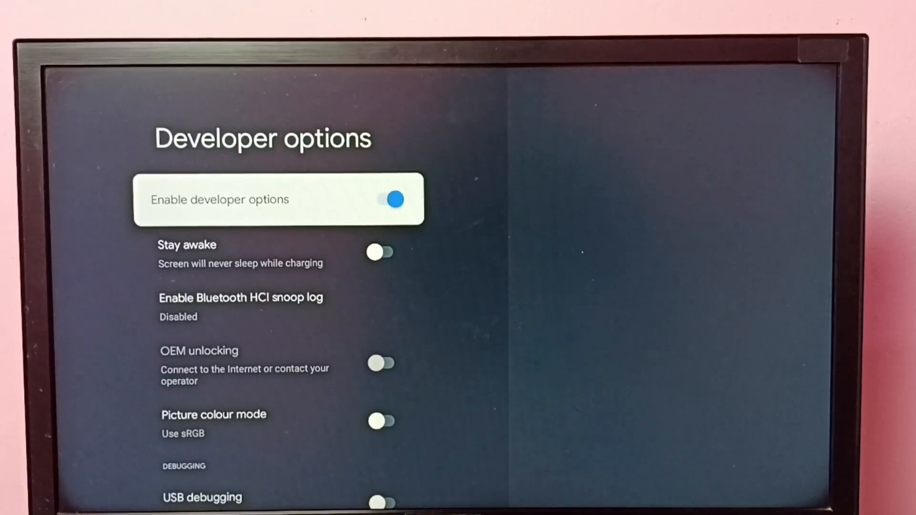
Switch Enable developer options off and scroll the System list toward Power and energy
click(390, 200)
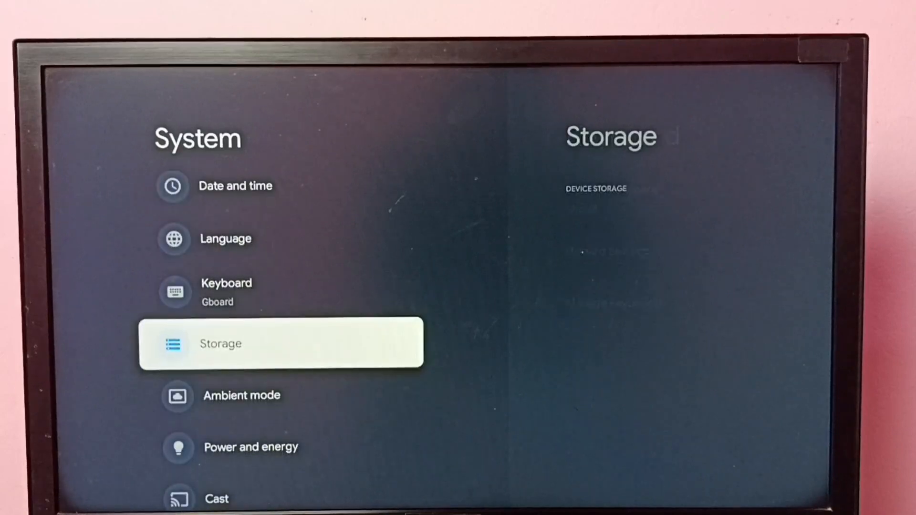
scroll(down, 3)
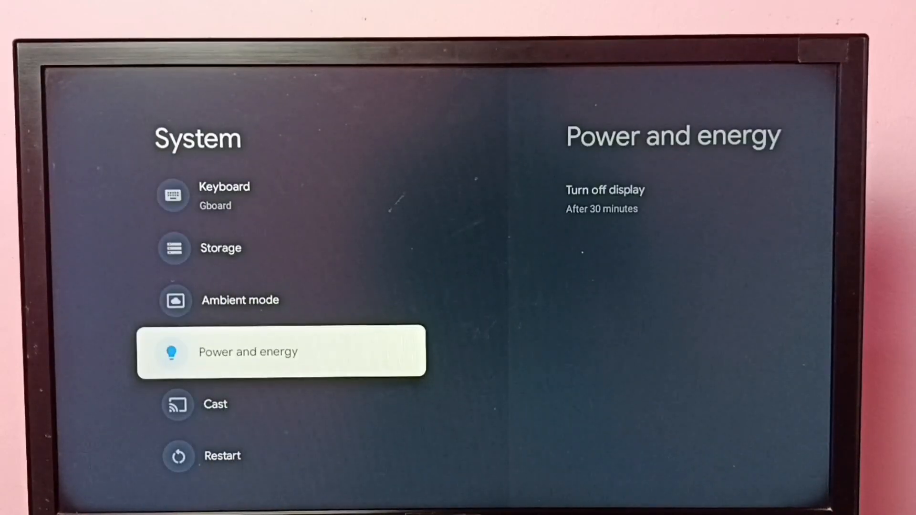